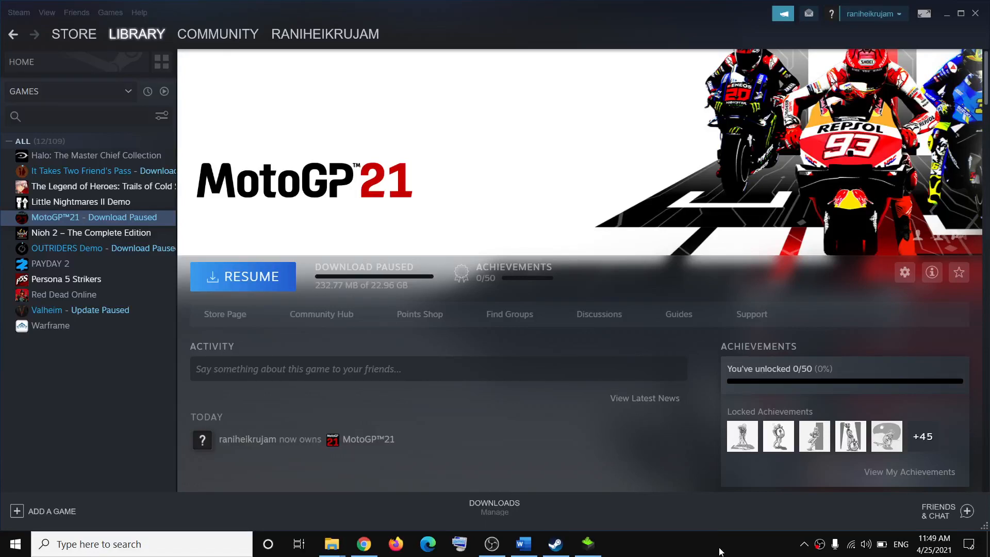
mouse_move(716, 518)
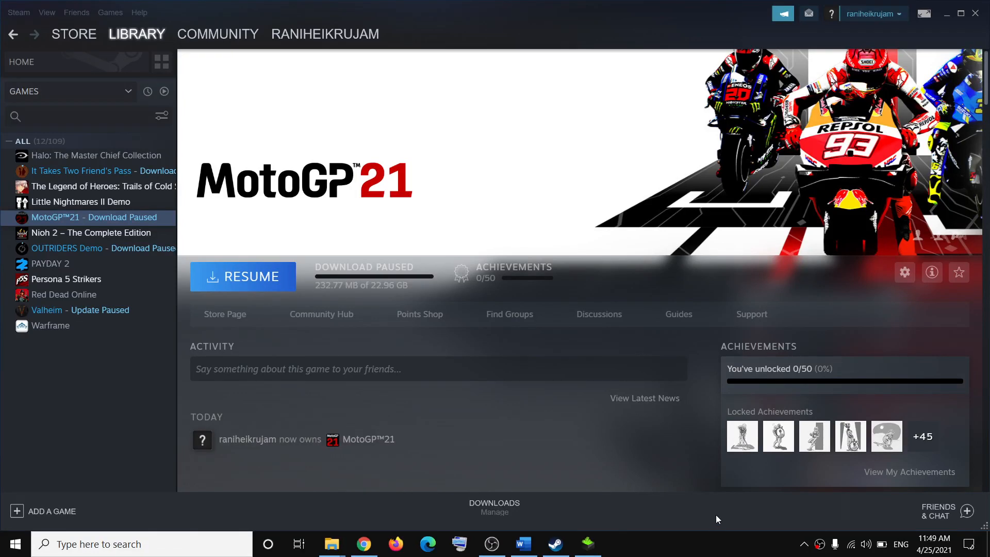
Bring up the Word crash-fix guide, select 'Epic Games Launcher', and scroll to Step 2.
click(523, 543)
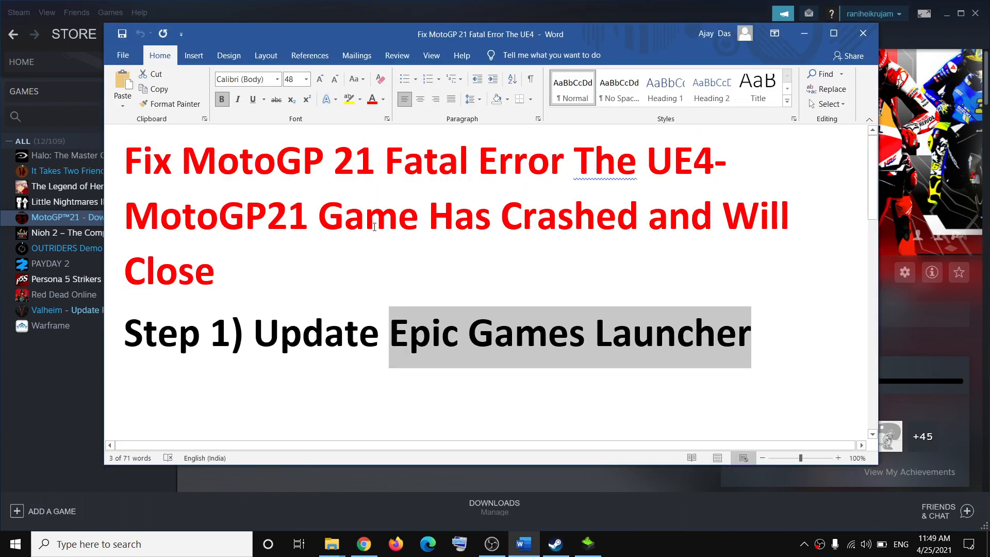
click(216, 270)
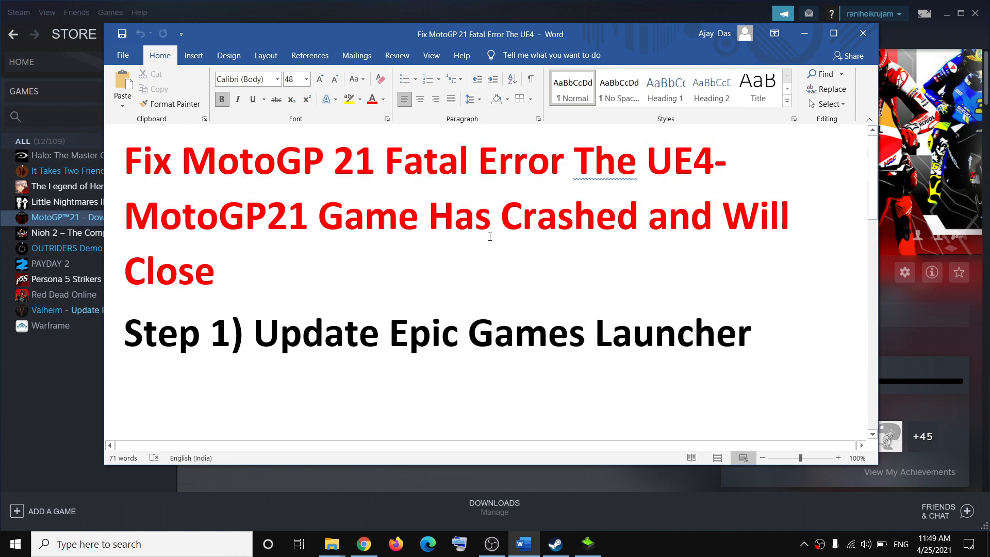
click(216, 270)
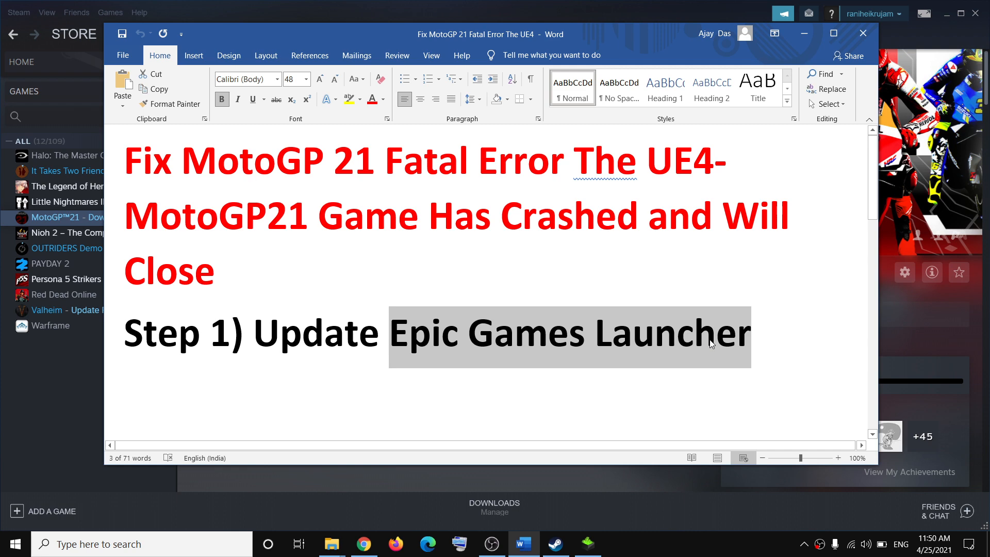
text(Epic Games Launcher)
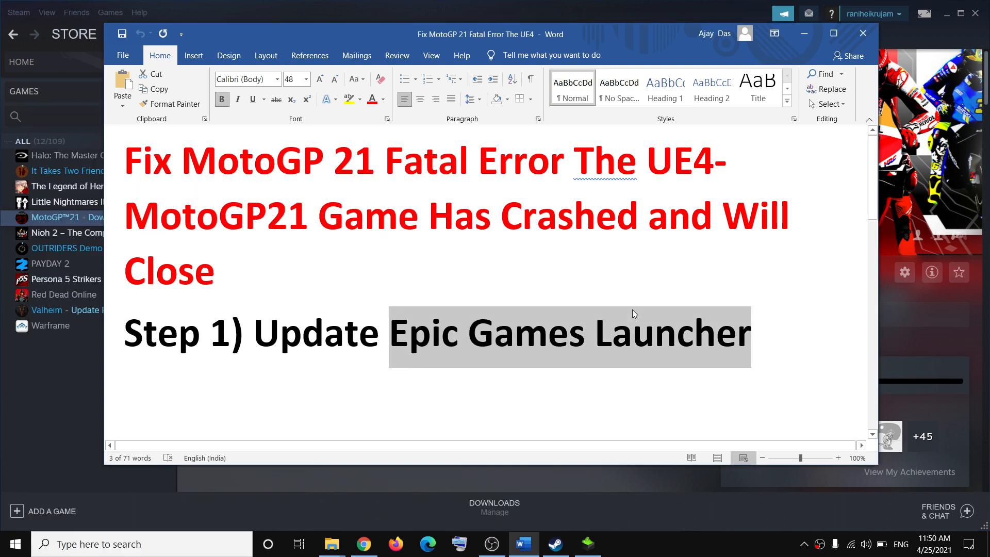
mouse_move(622, 349)
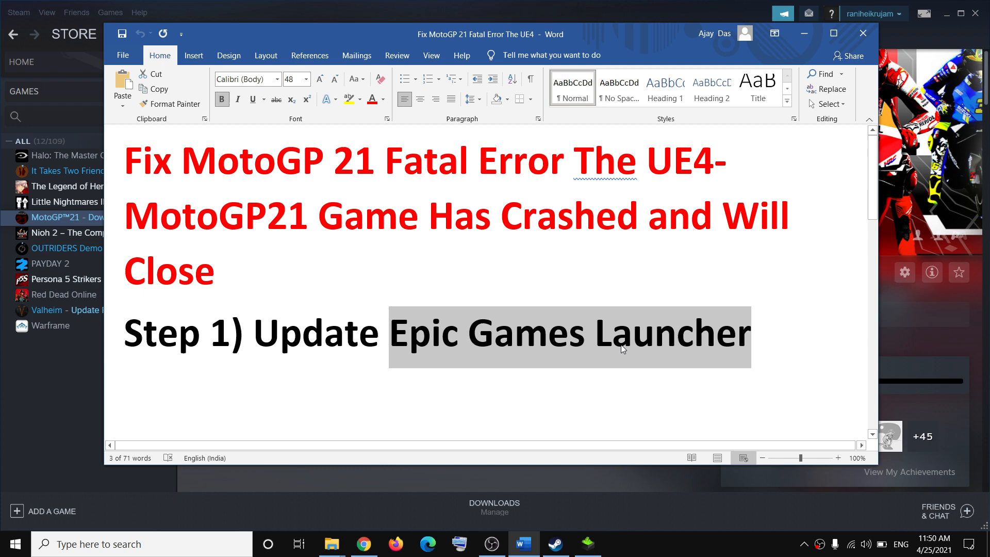
scroll(down, 3)
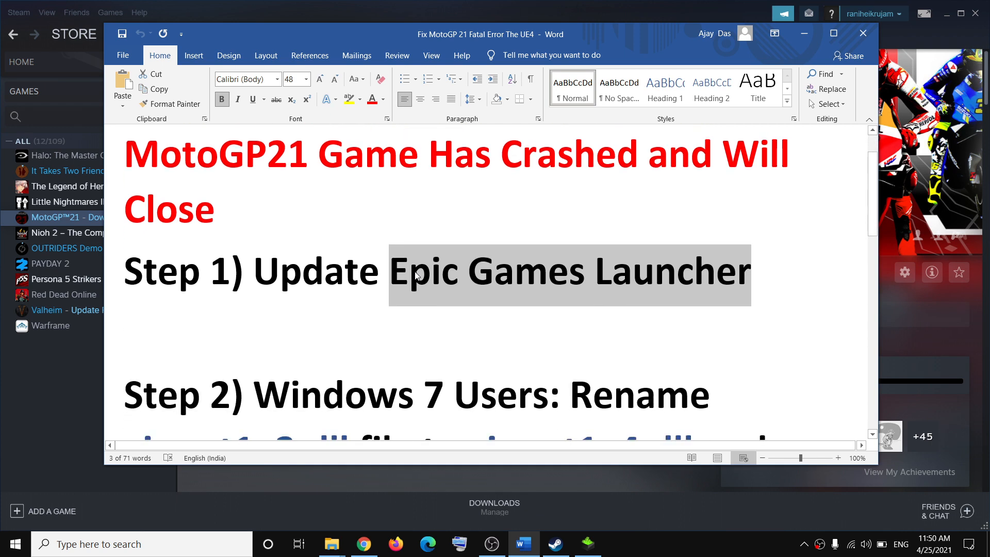
scroll(down, 3)
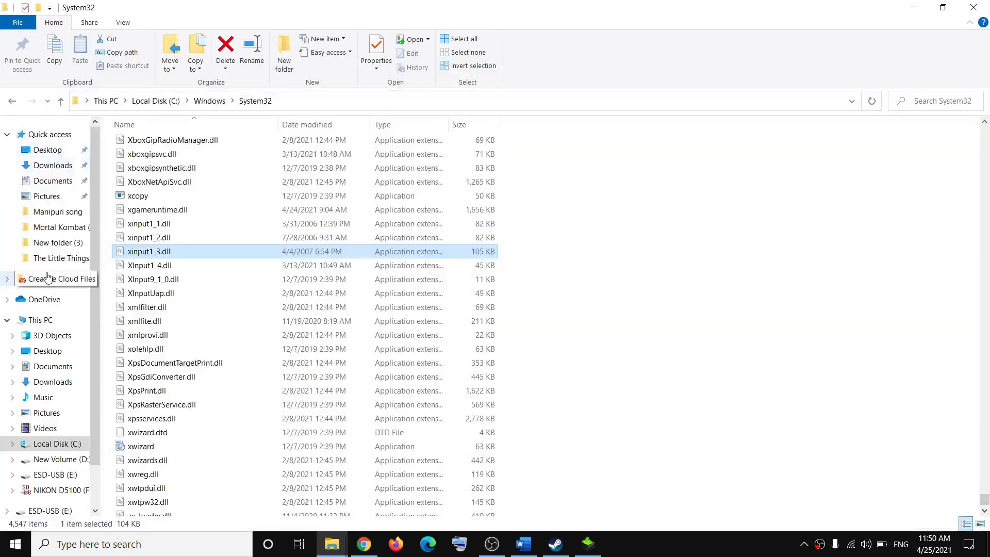
Browse This PC > Local Disk (C:) > Windows > System32 and scroll to xinput1_3.dll.
click(40, 320)
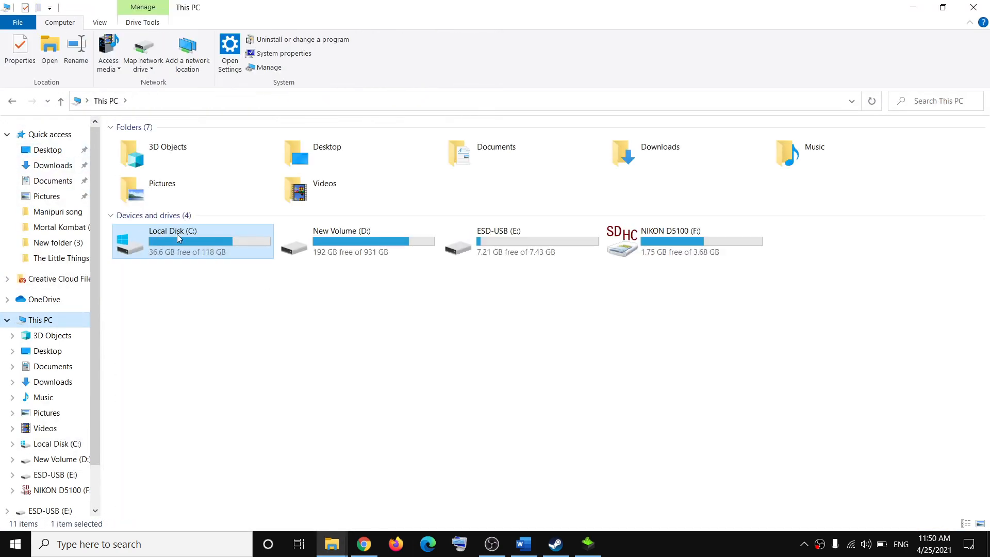
double_click(173, 240)
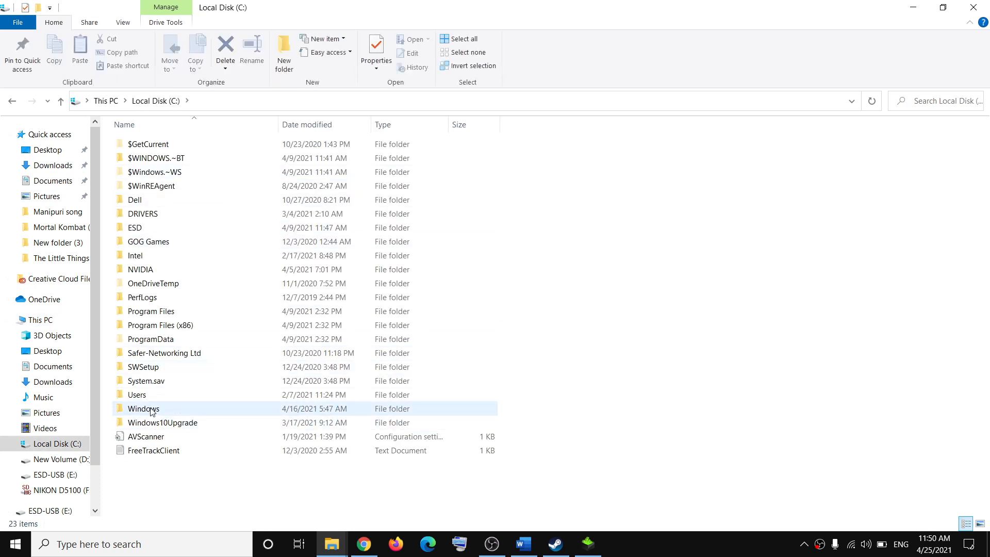
double_click(143, 408)
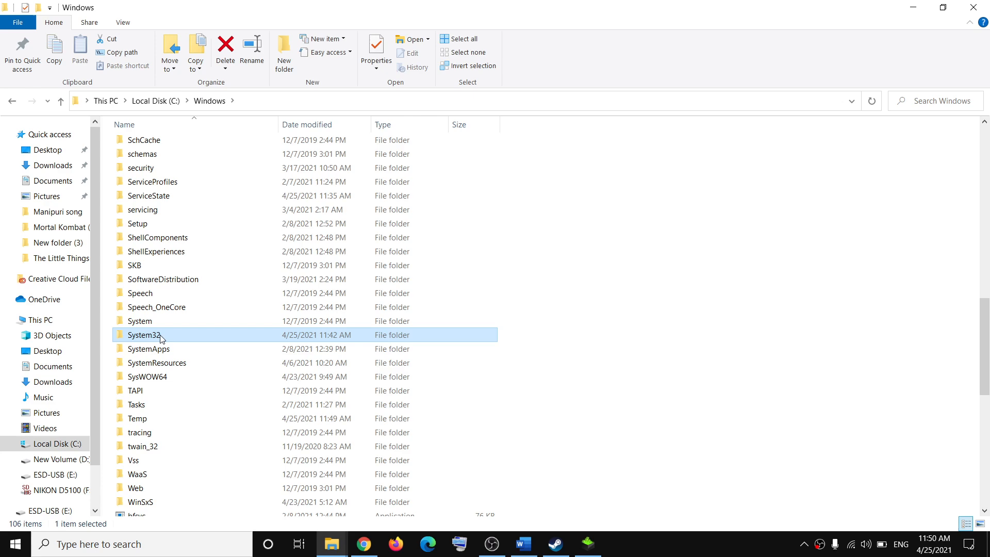
double_click(146, 334)
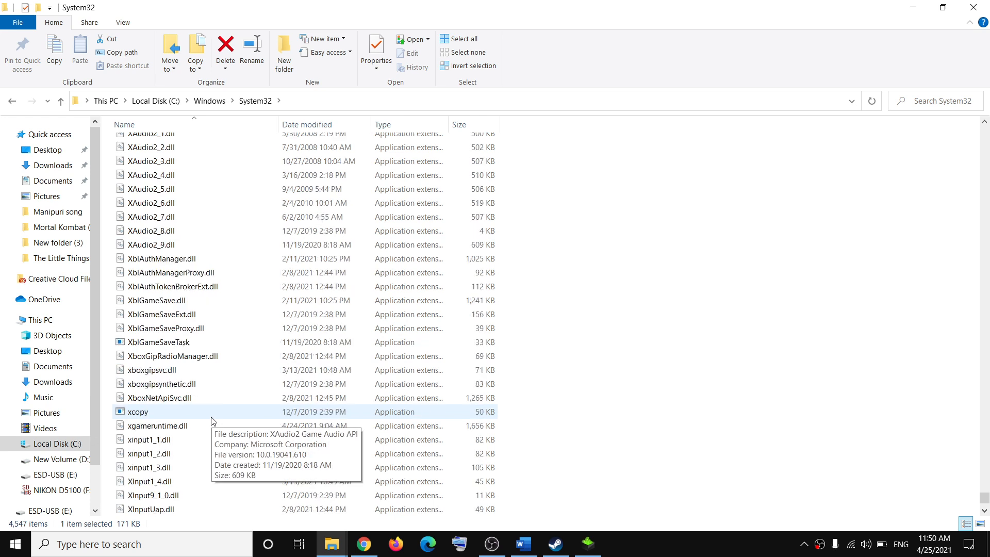
scroll(down, 3)
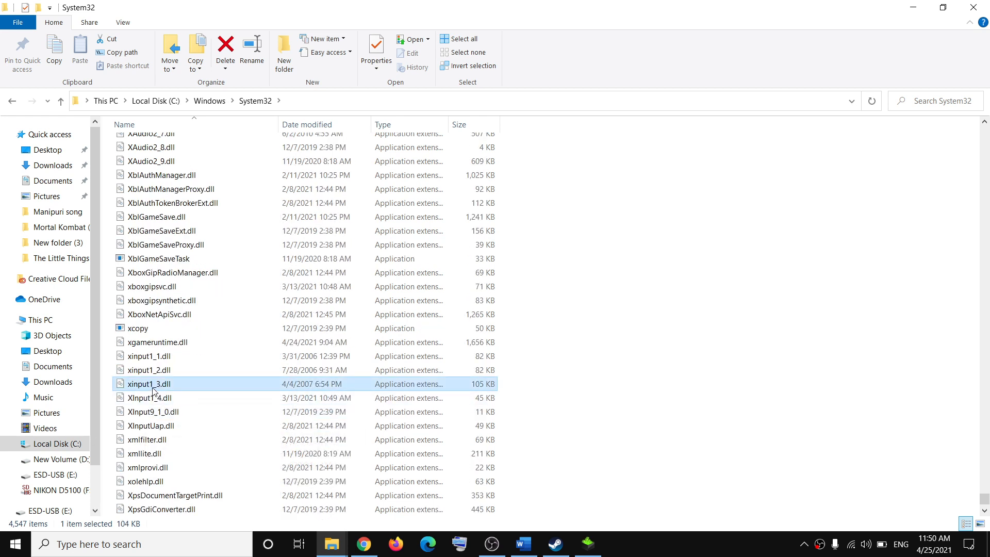
mouse_move(175, 388)
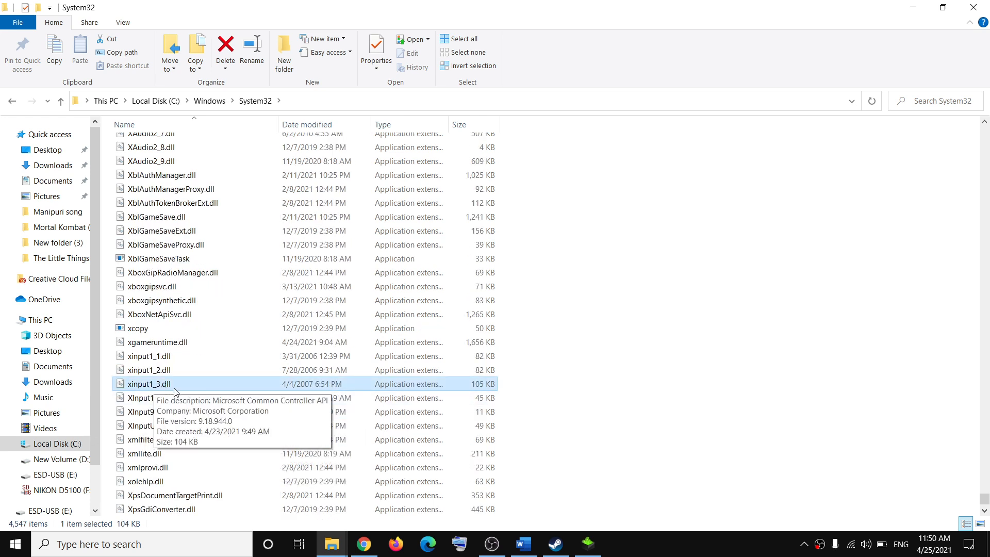
mouse_move(186, 388)
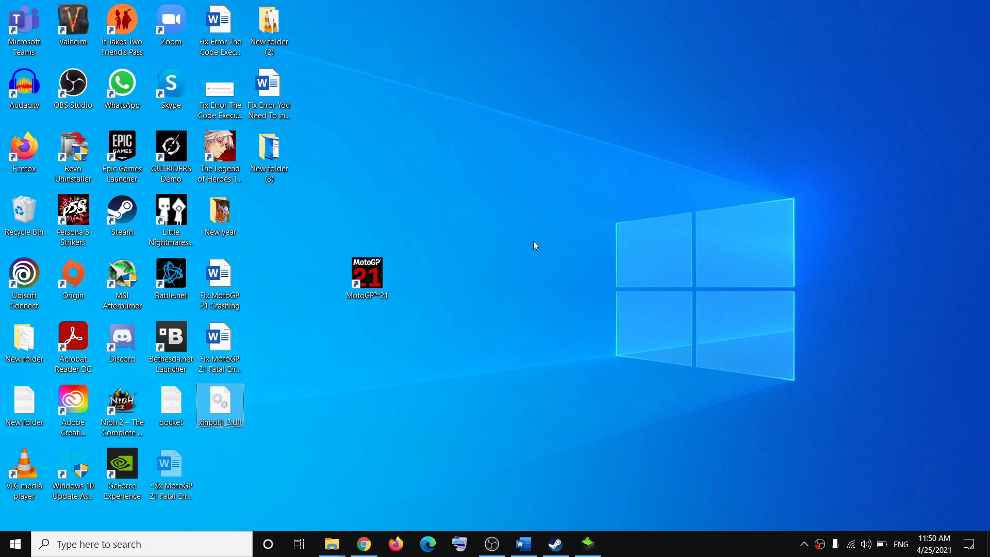
Paste xinput1_3.dll onto the desktop and rename the copy to xinput1_4.dll.
right_click(534, 245)
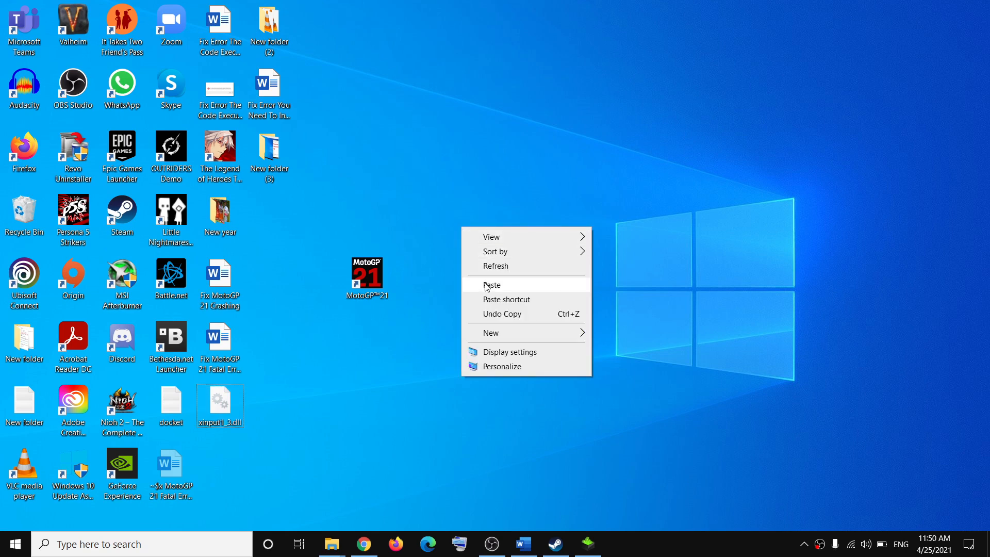
click(492, 284)
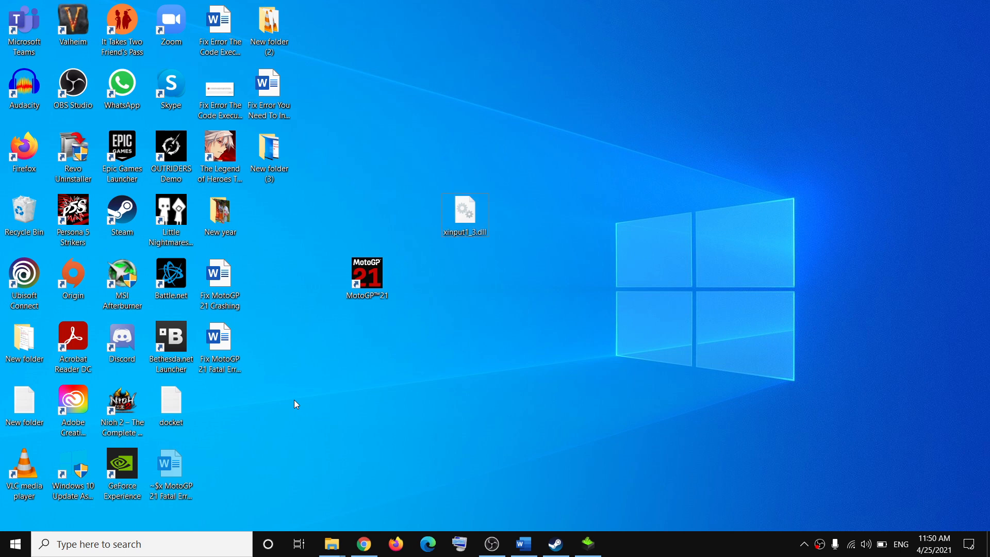
click(464, 211)
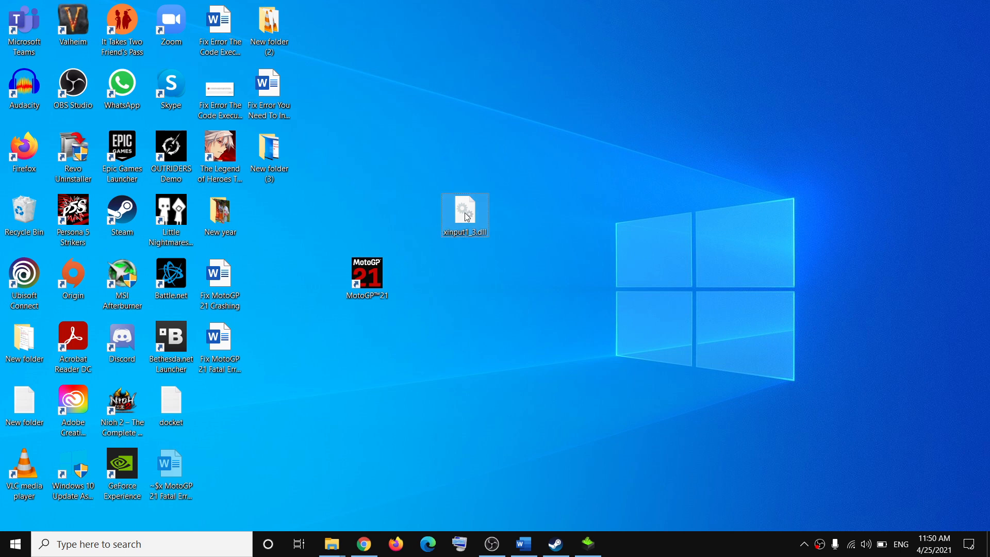
mouse_move(465, 215)
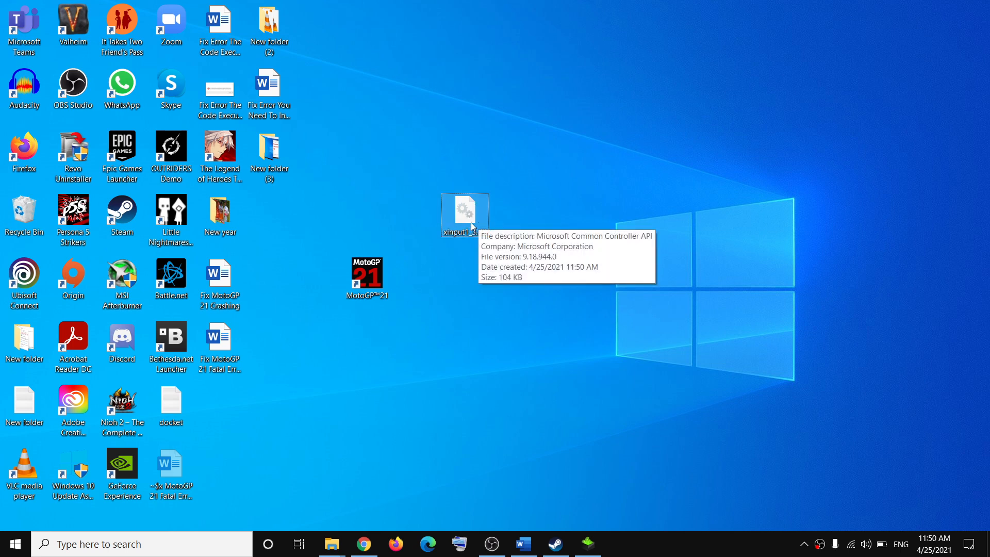
right_click(464, 214)
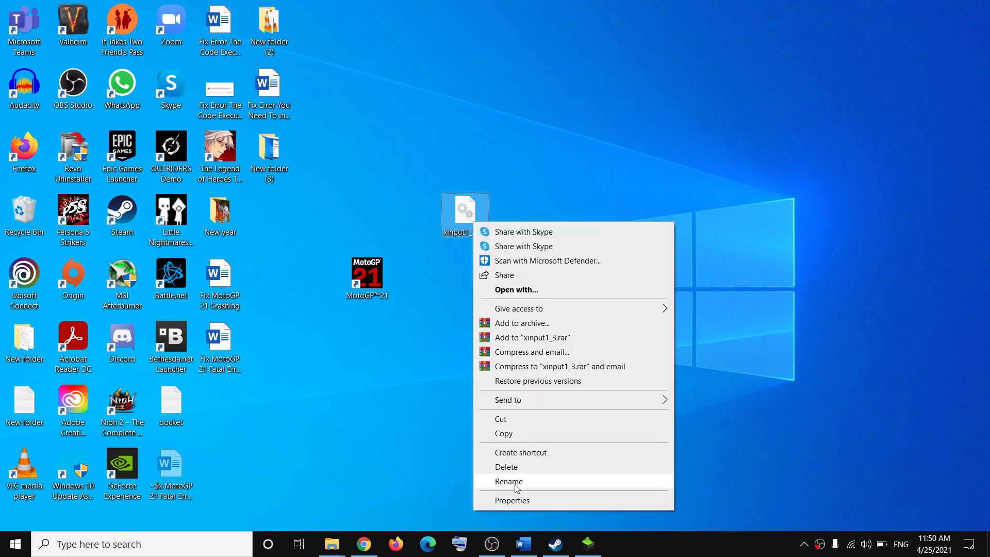
click(508, 481)
text(4)
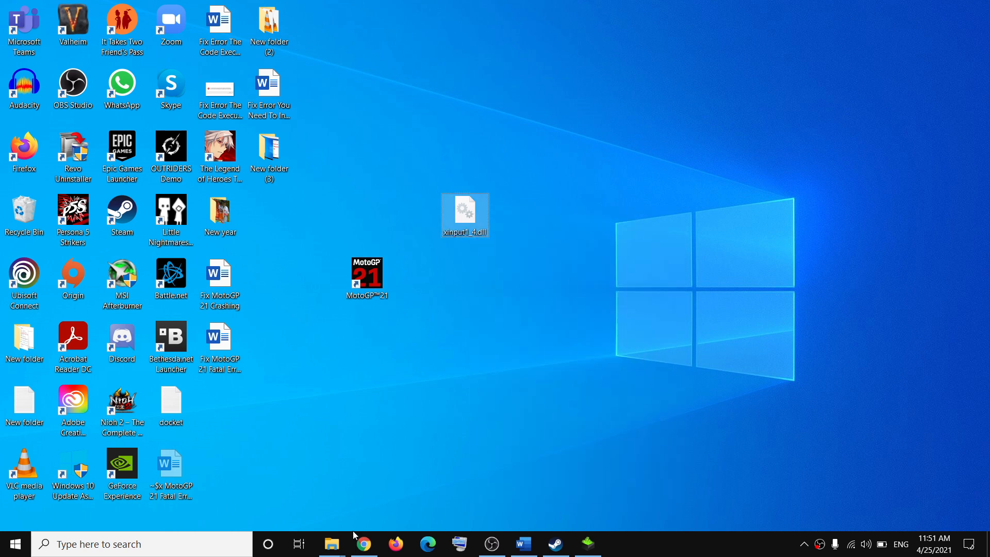
click(331, 543)
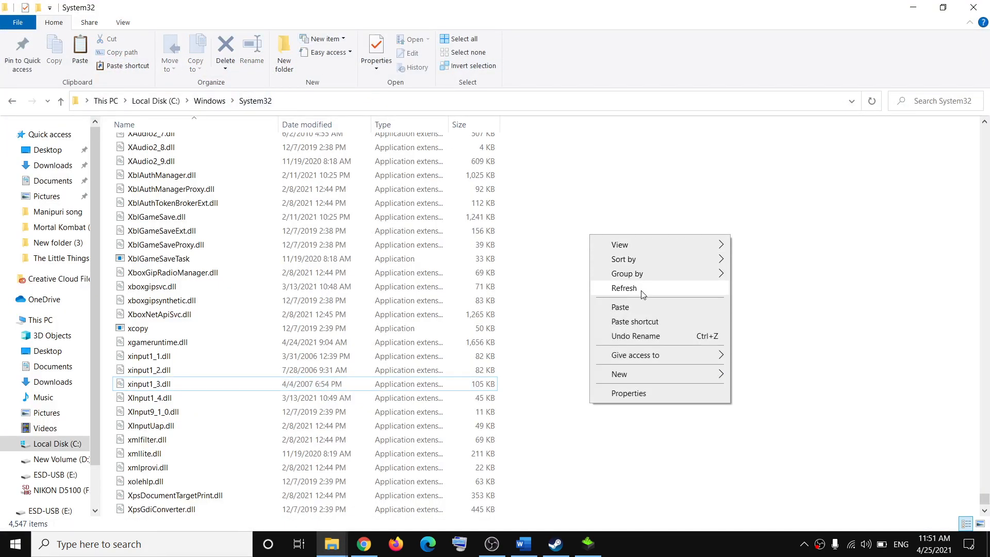
Paste xinput1_4.dll into System32, replacing the existing file, and check it.
click(620, 307)
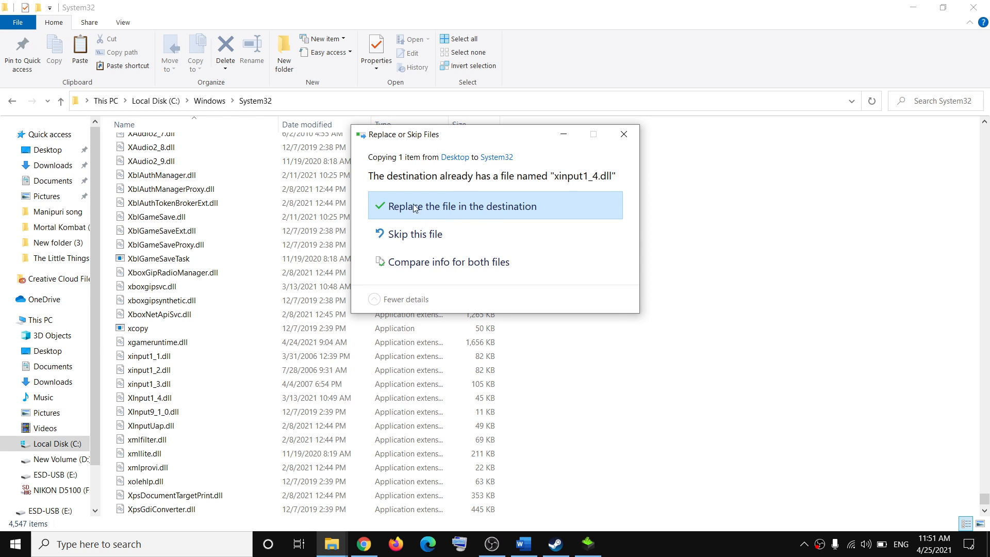
click(447, 206)
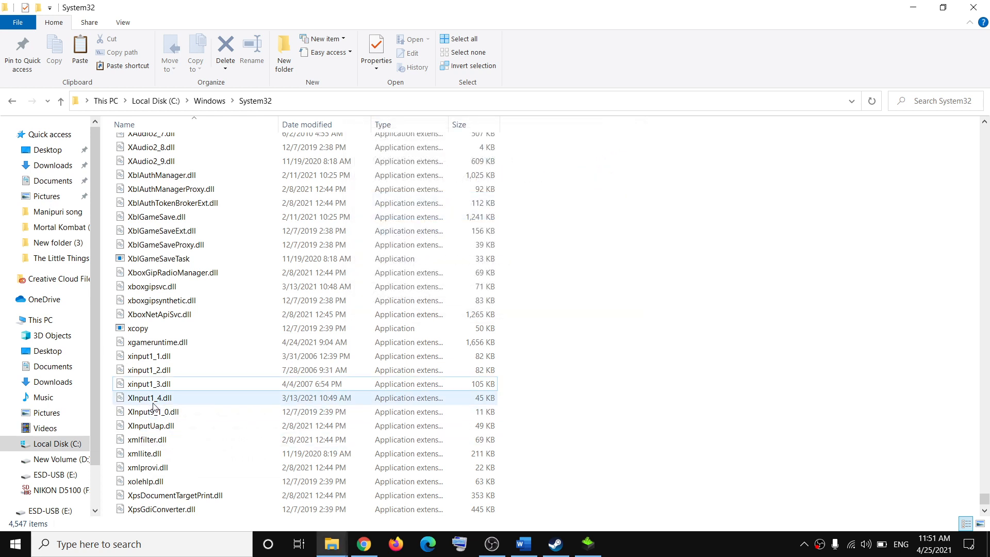
mouse_move(151, 400)
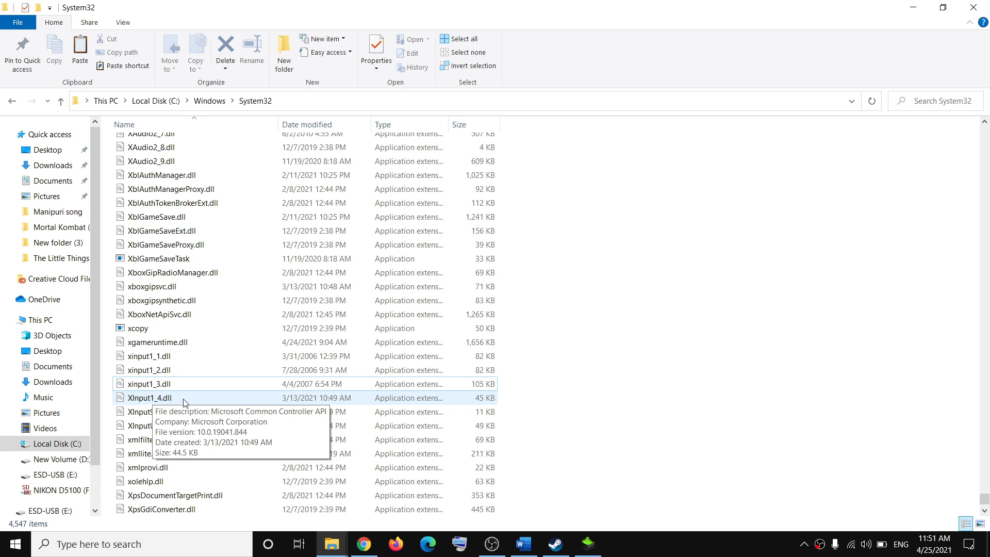
click(149, 397)
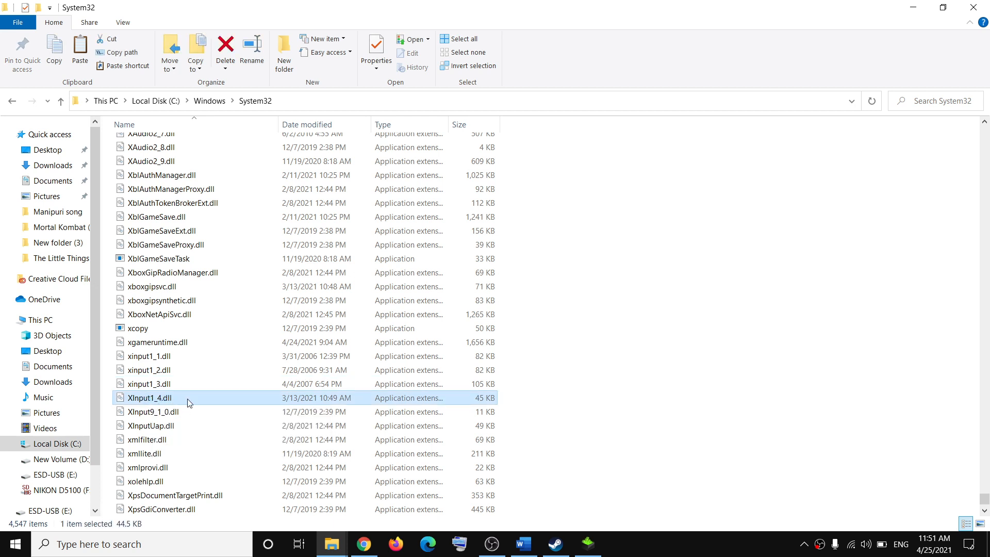
mouse_move(187, 402)
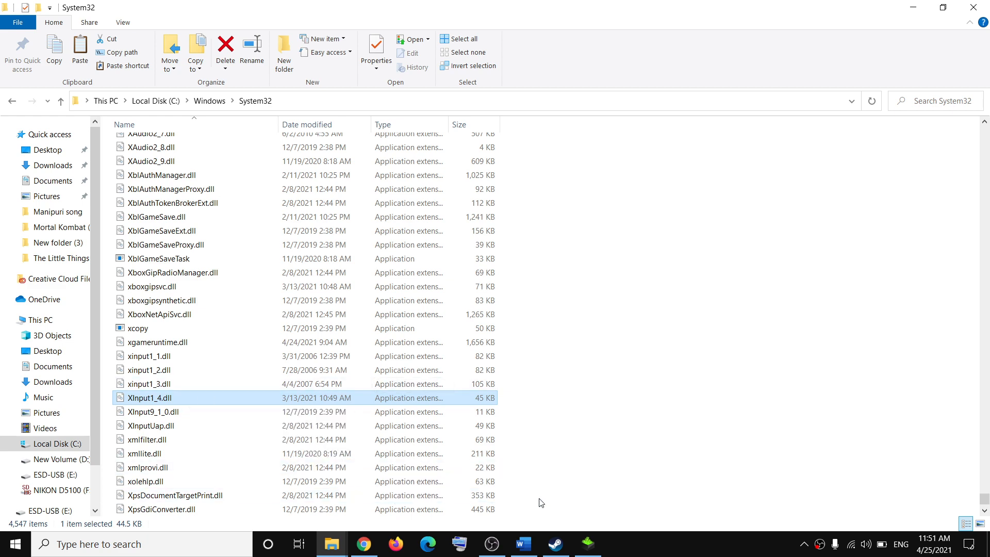
Open MotoGP21's local files folder from Steam's library.
click(554, 543)
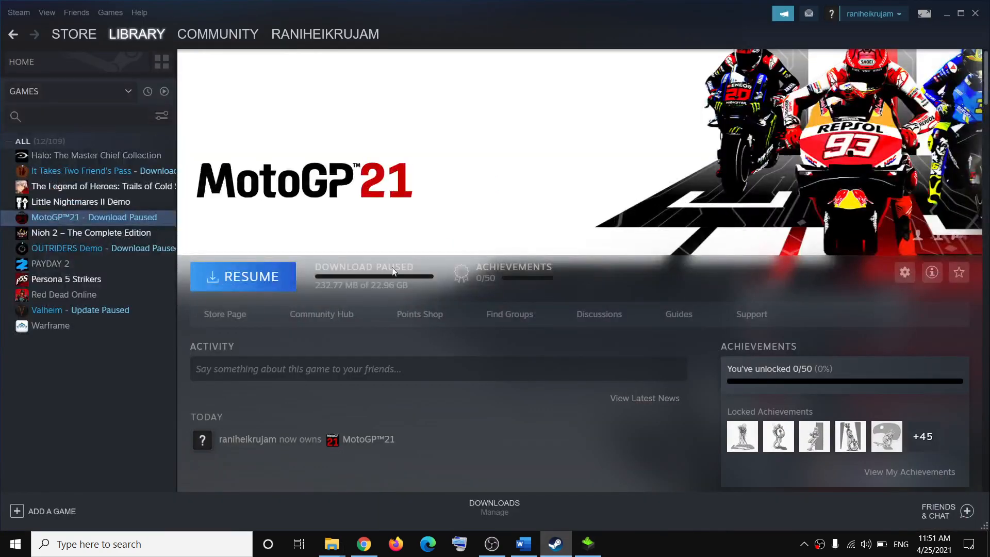
right_click(54, 217)
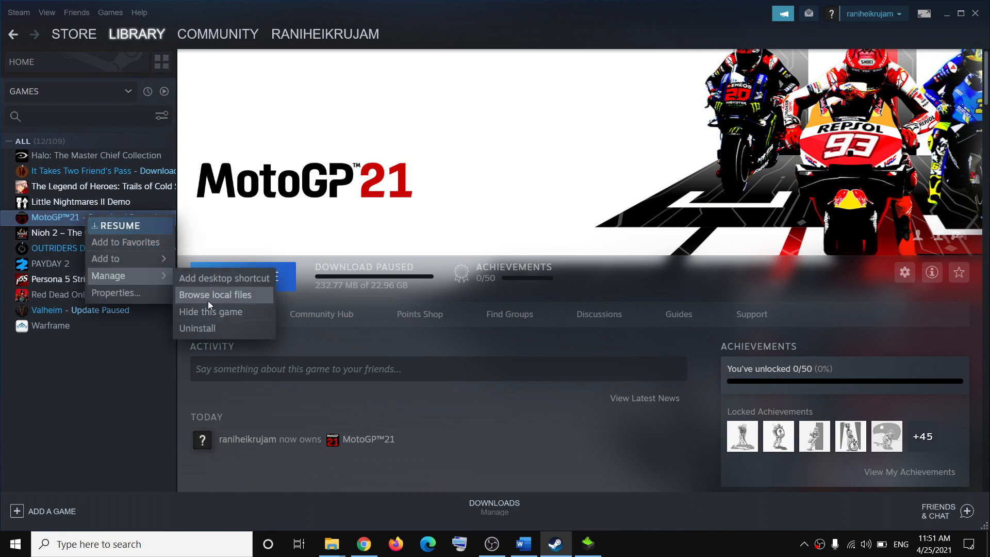
click(216, 295)
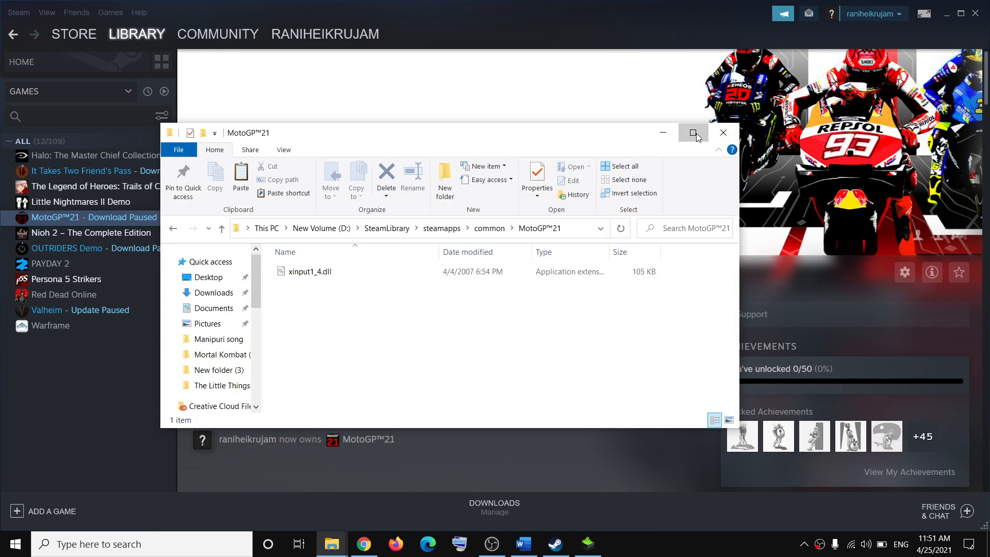
Paste xinput1_4.dll into D: > SteamLibrary > steamapps > common > MotoGP™21, then show Word's Step 3.
click(694, 133)
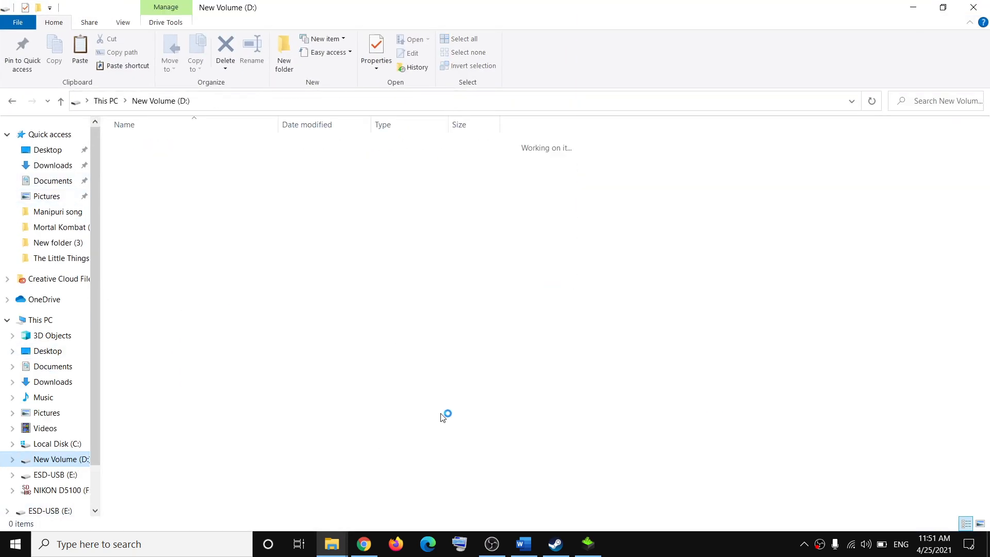
click(150, 492)
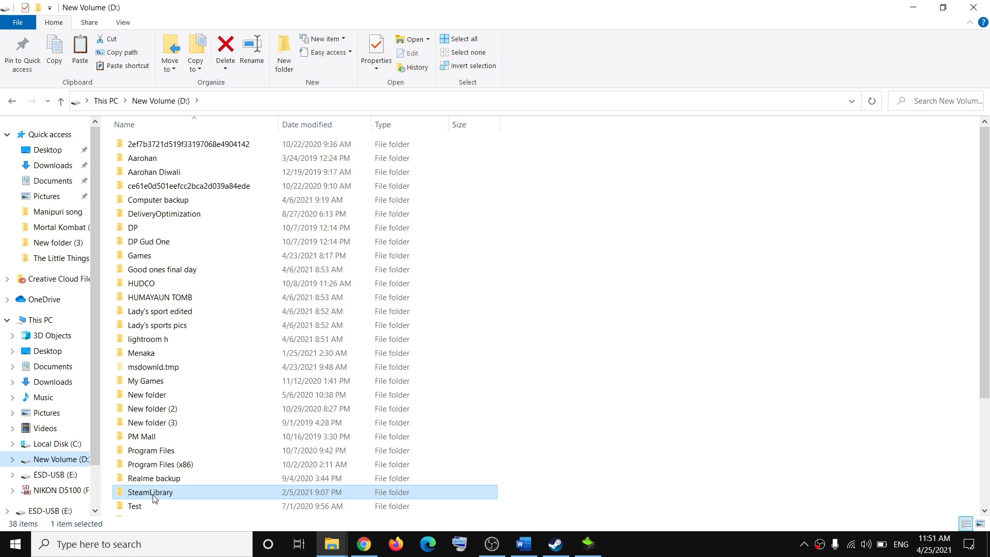
double_click(150, 492)
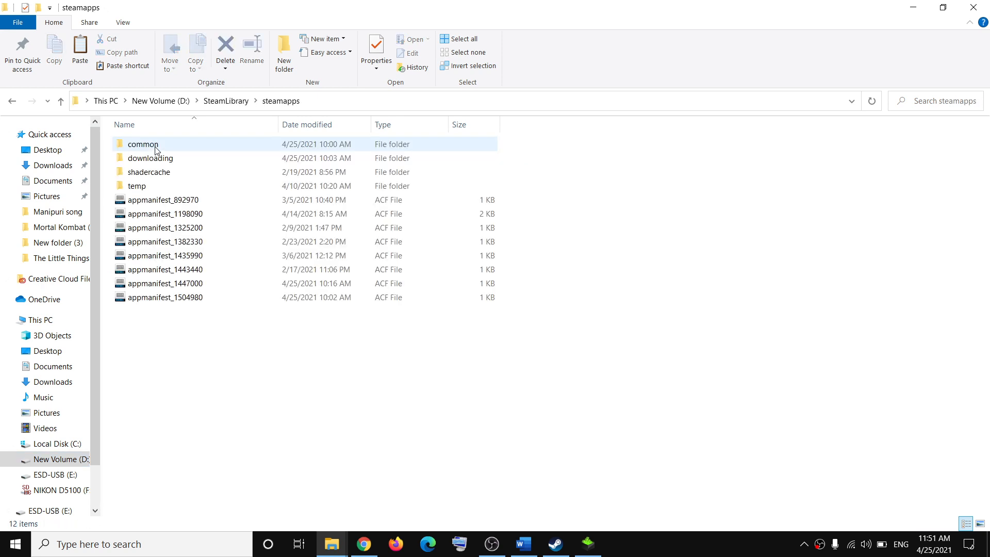
double_click(143, 144)
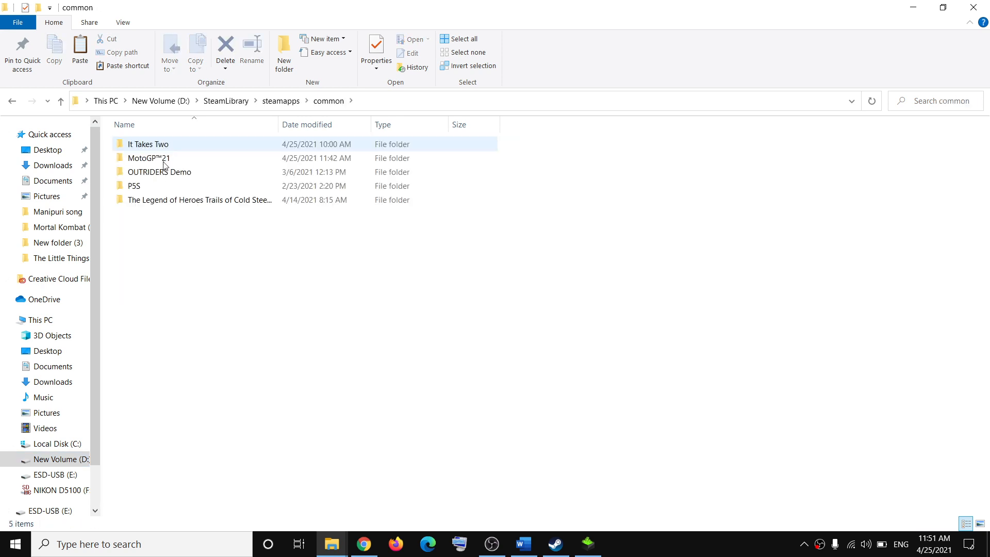
click(149, 158)
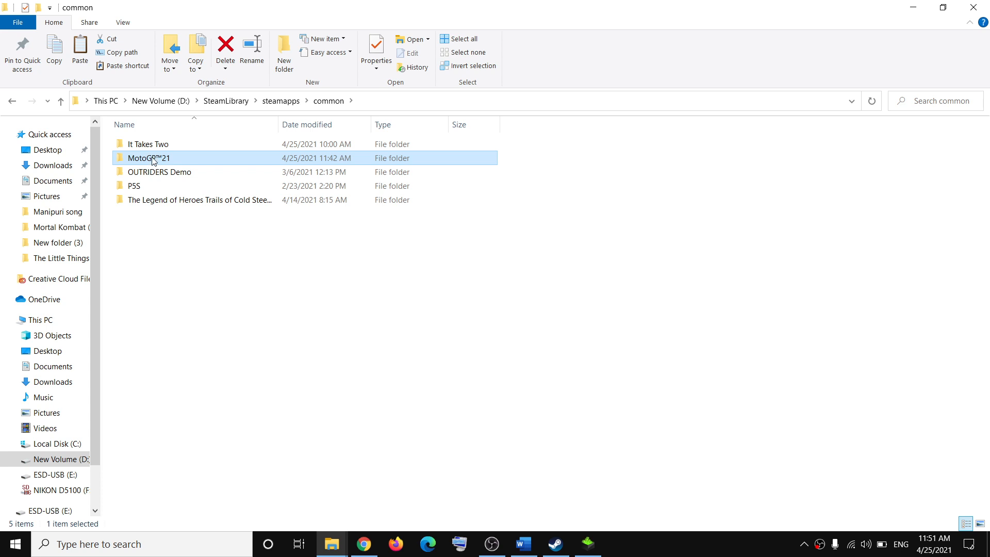
double_click(149, 158)
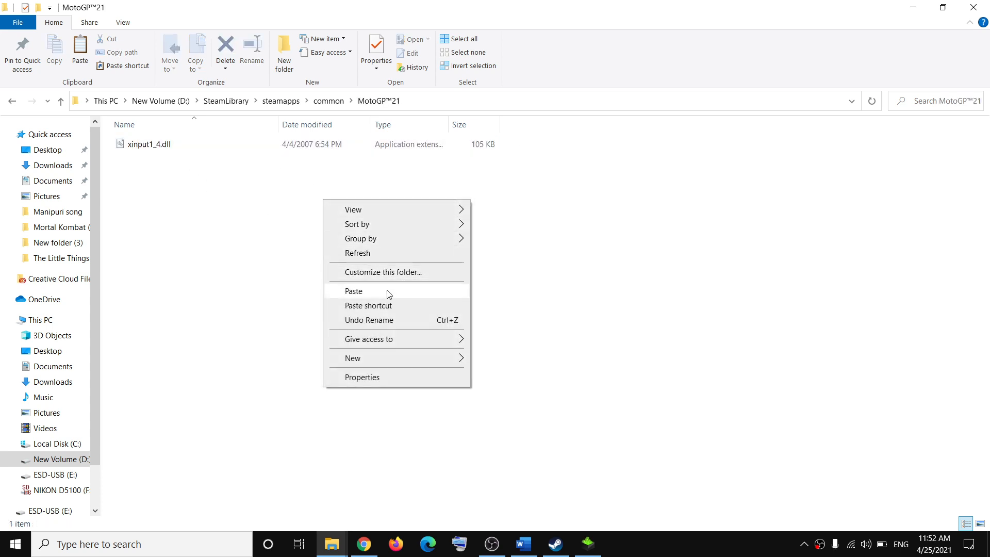
click(354, 291)
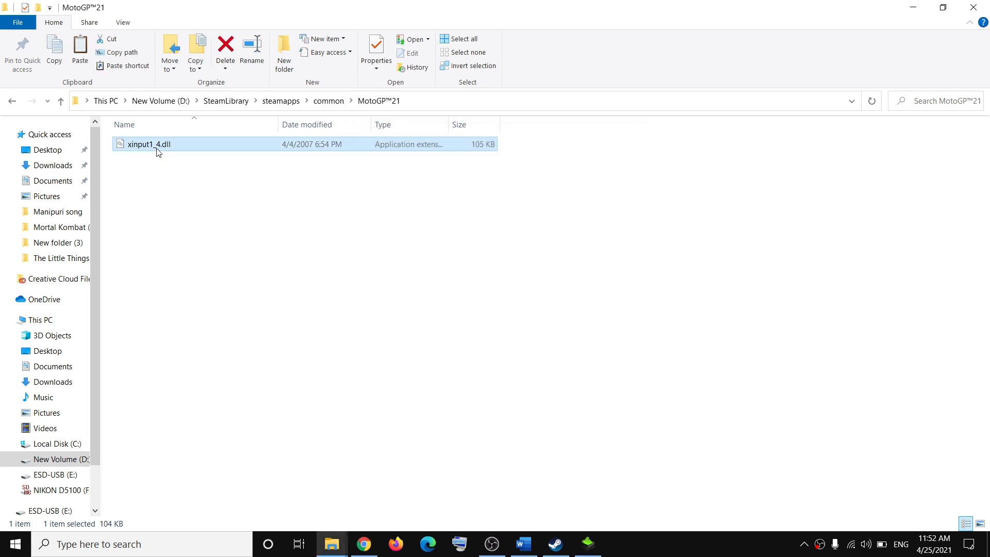
mouse_move(216, 147)
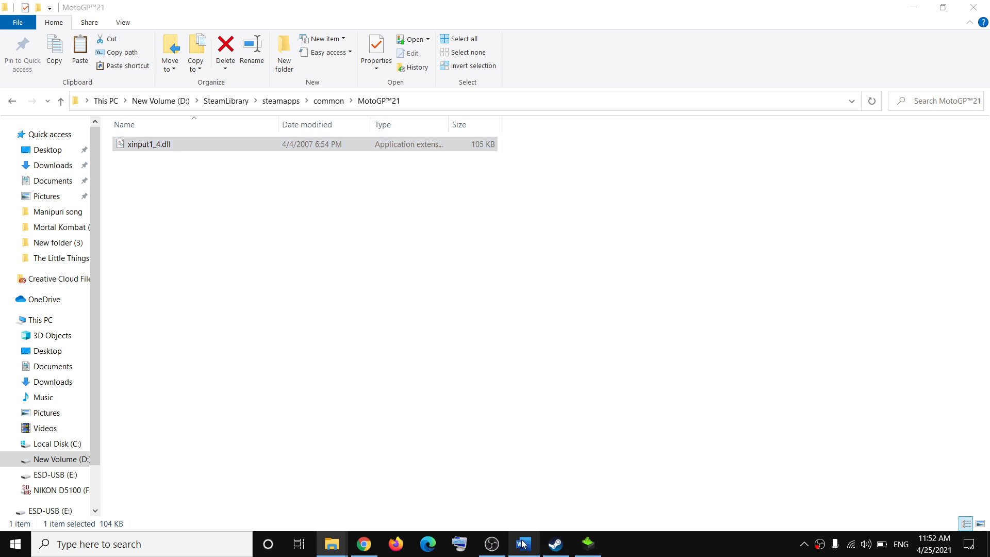
click(523, 543)
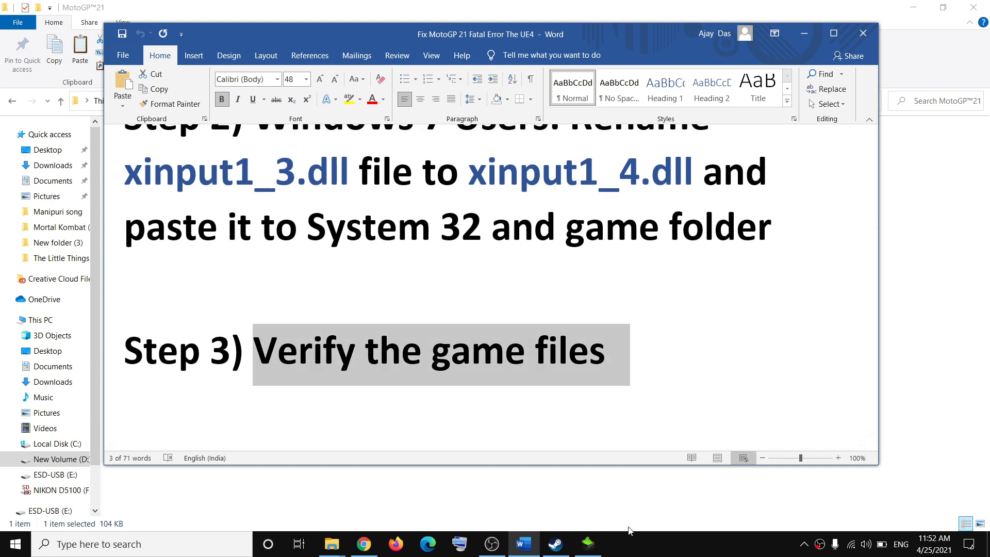
Run Verify integrity of game files from MotoGP™21's Properties > Local Files in Steam.
click(555, 543)
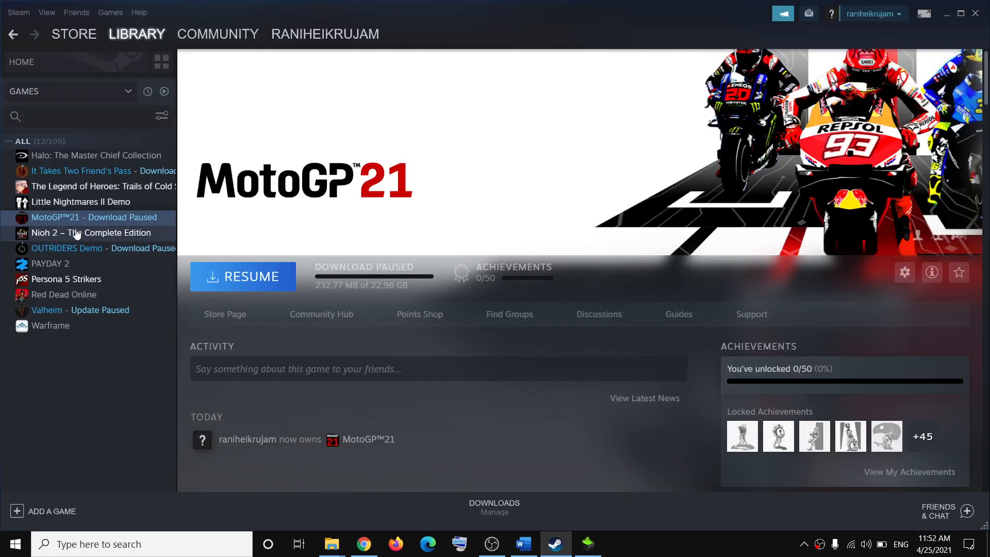
right_click(55, 217)
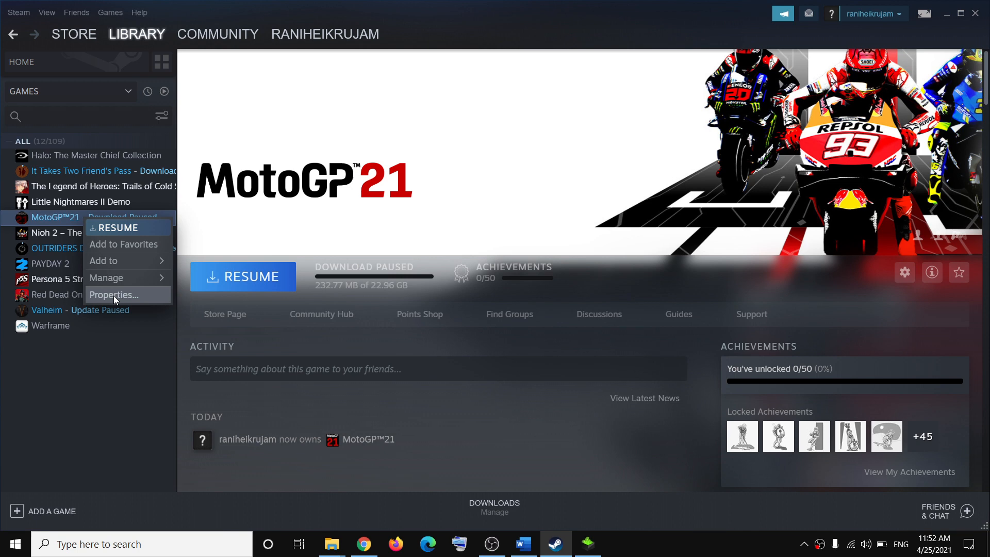
click(114, 295)
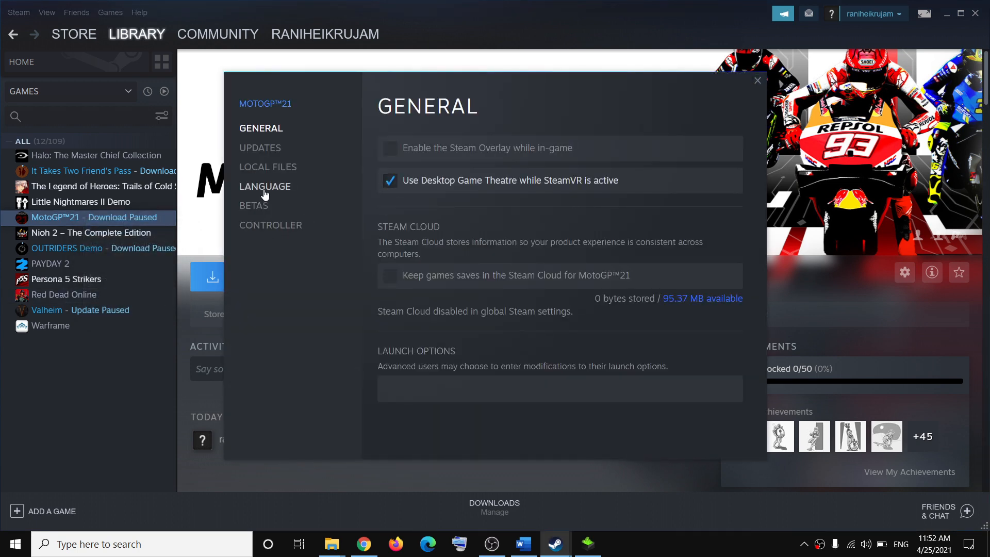
click(267, 167)
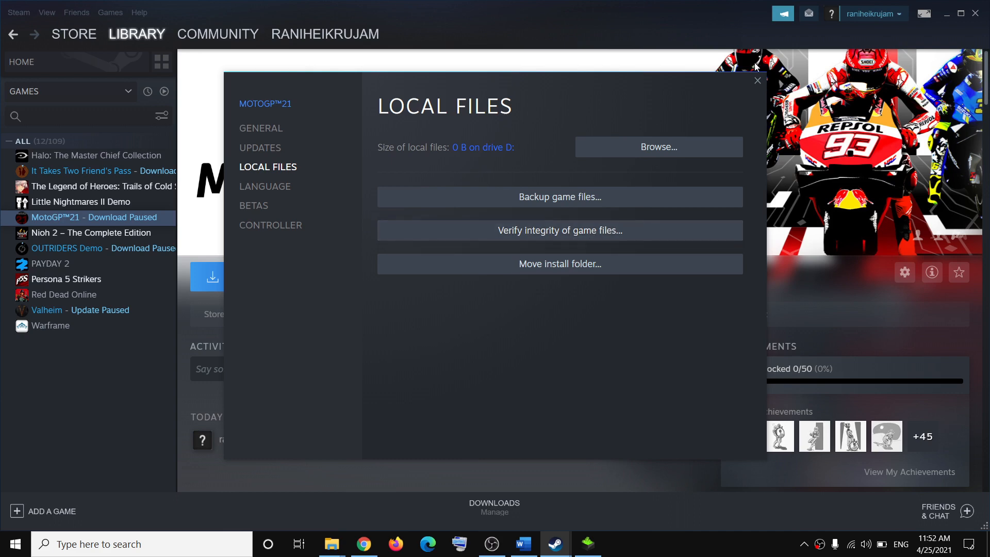
click(756, 80)
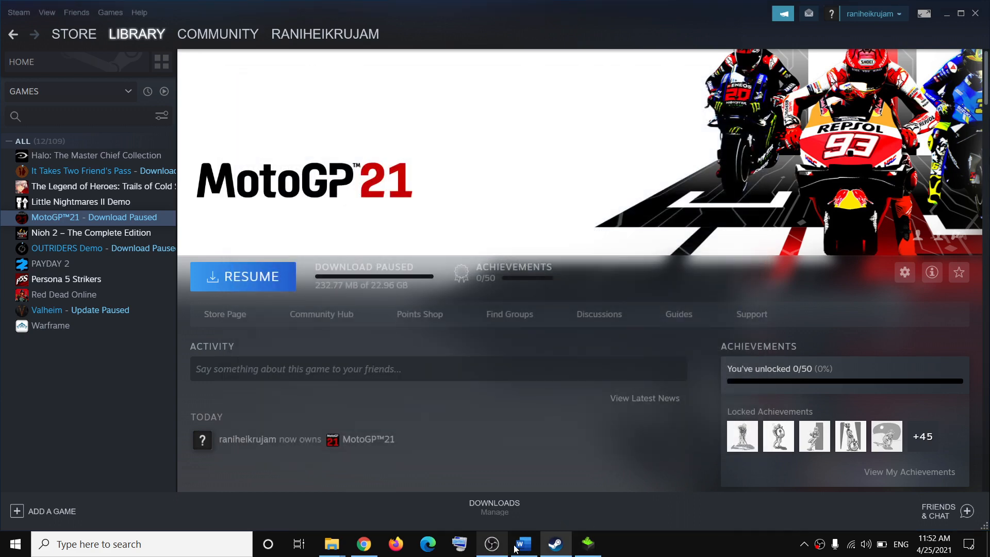
click(522, 544)
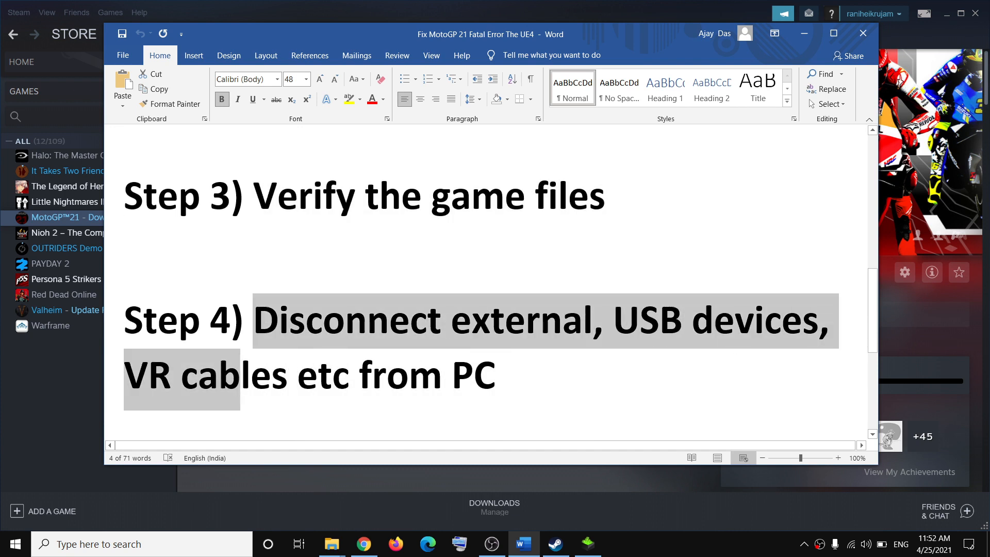
click(293, 376)
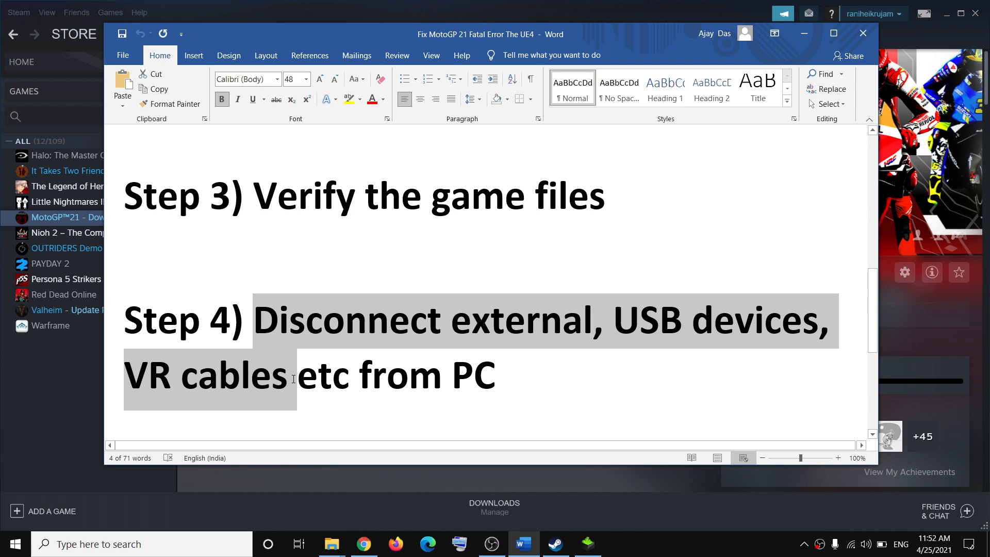
click(521, 376)
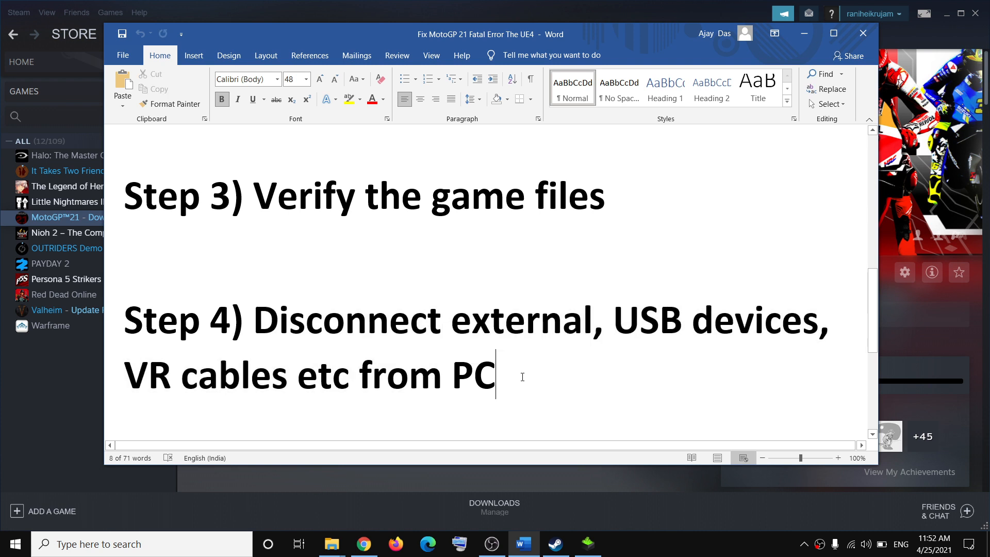
drag(251, 320, 496, 376)
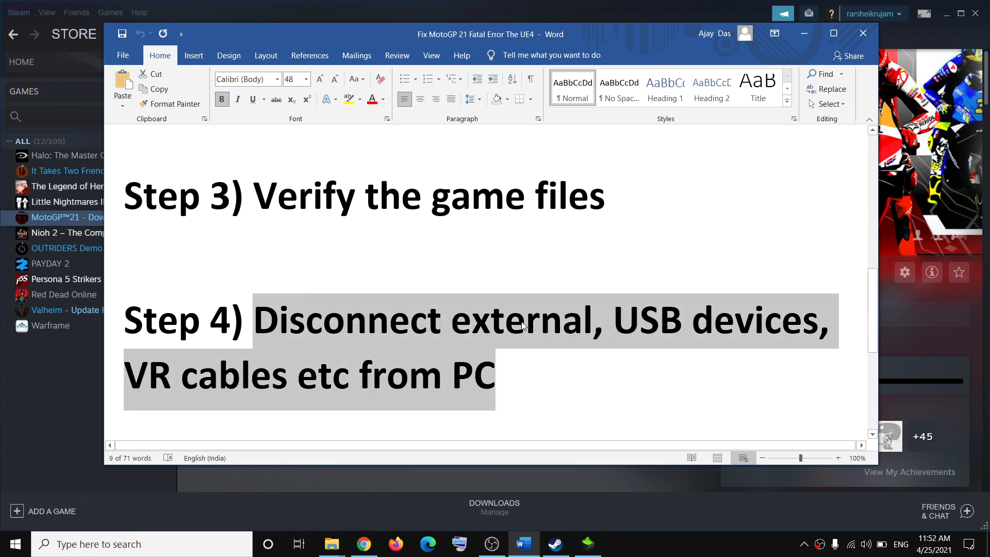
scroll(down, 3)
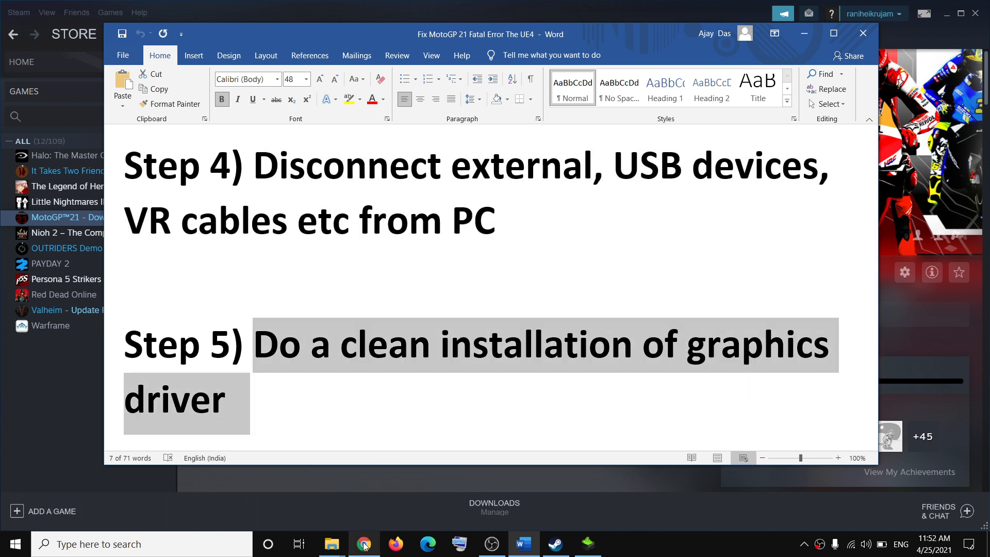
mouse_move(363, 543)
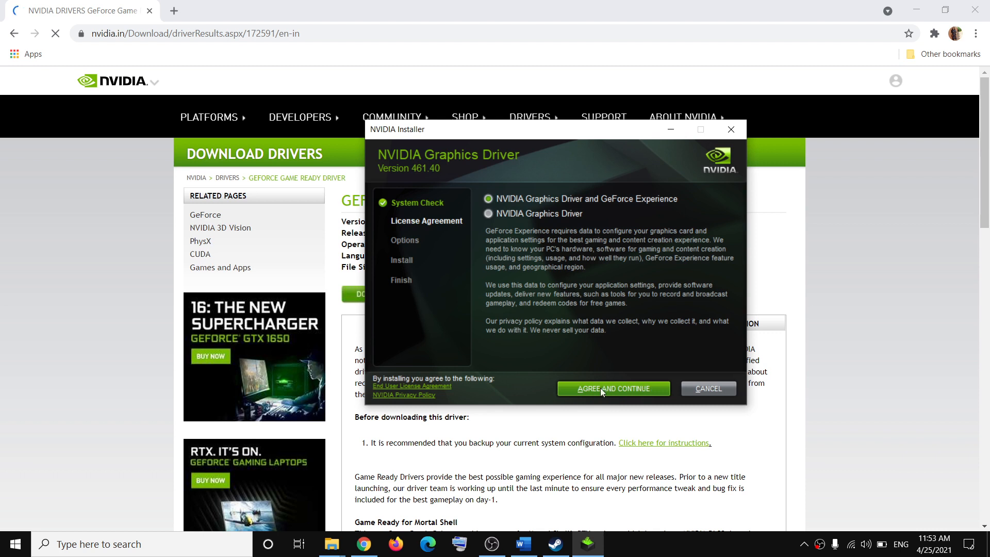
Accept the license, choose Custom (Advanced), and enable Perform a clean installation.
click(612, 388)
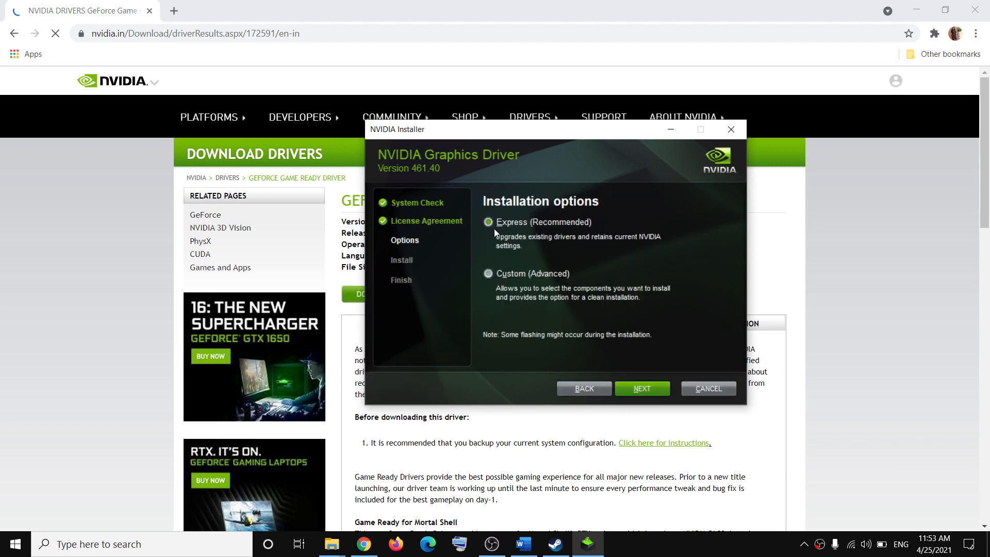
click(487, 273)
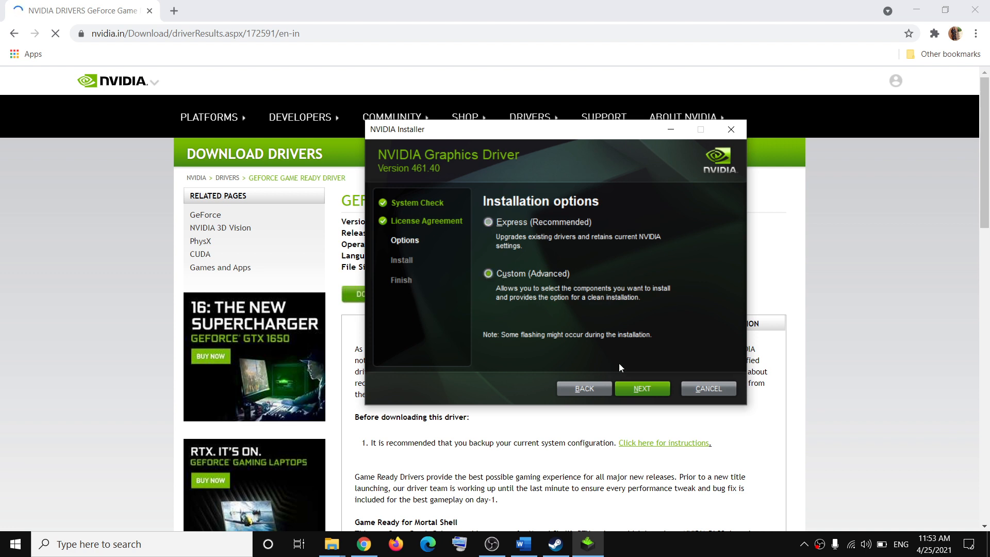
click(487, 273)
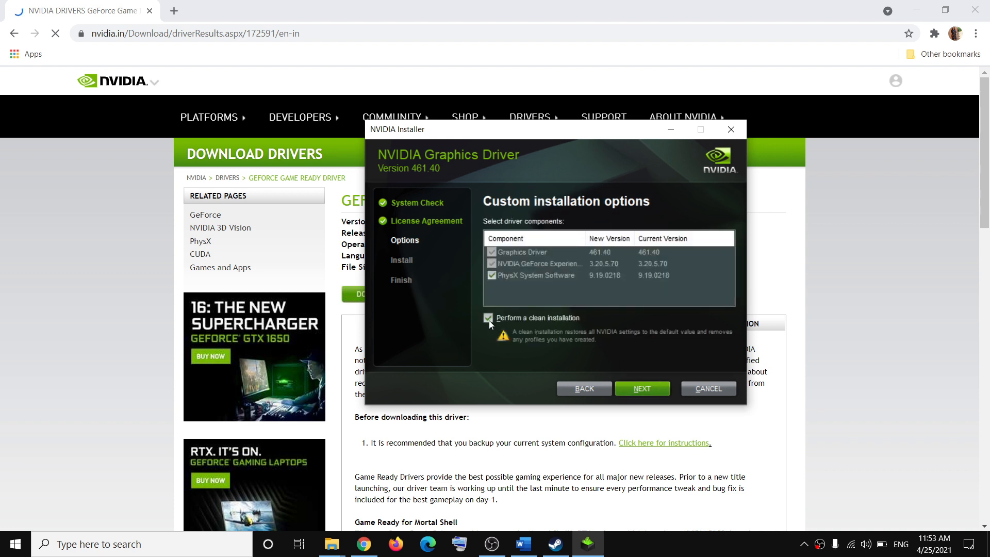
click(487, 317)
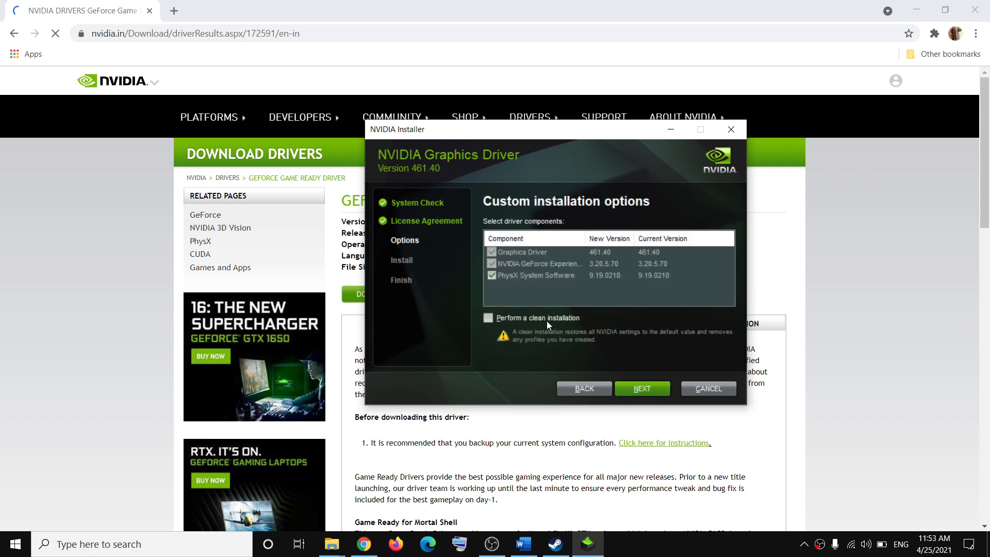
click(487, 318)
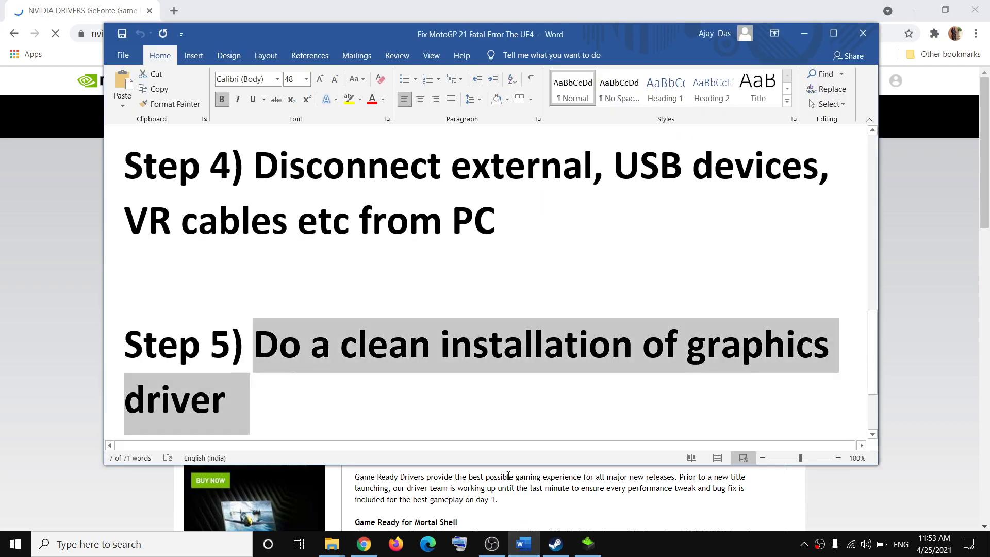
scroll(down, 3)
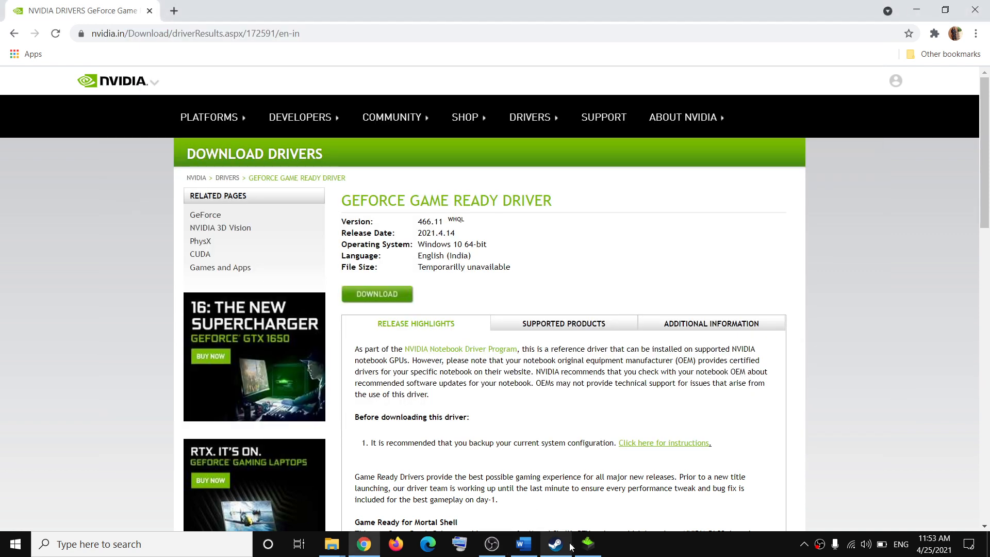
Reach Uninstall under MotoGP™21's Manage options in Steam, then return to the Word guide.
click(554, 543)
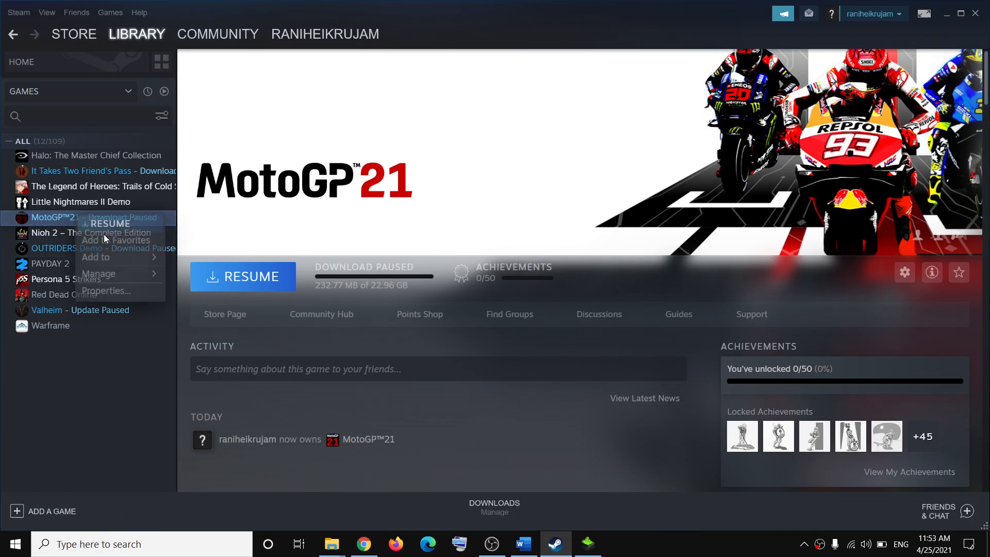
click(99, 274)
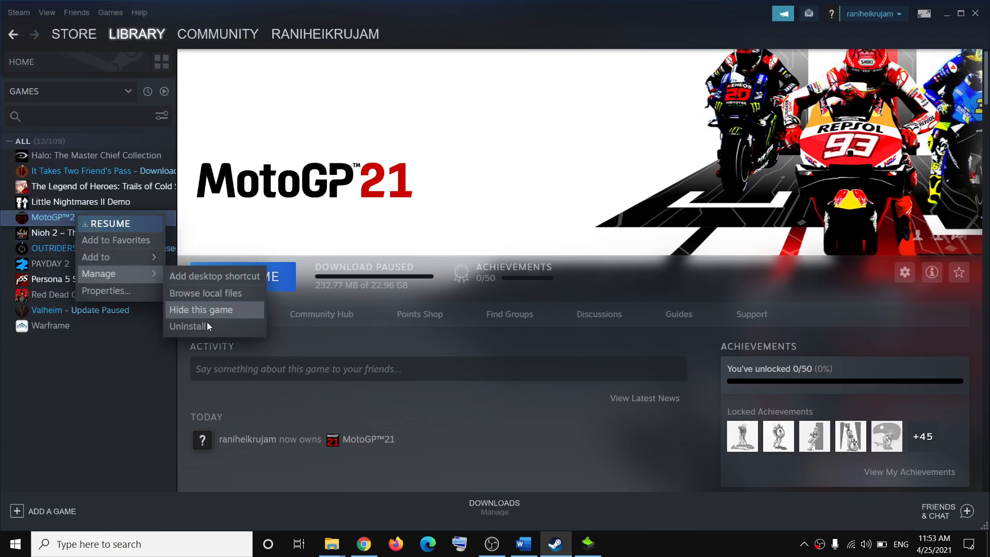
mouse_move(202, 327)
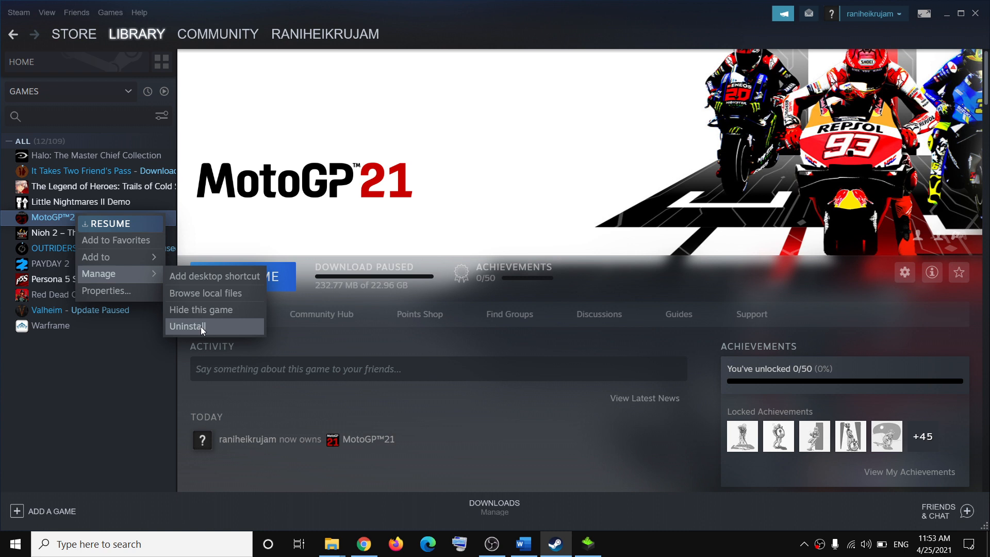
mouse_move(585, 348)
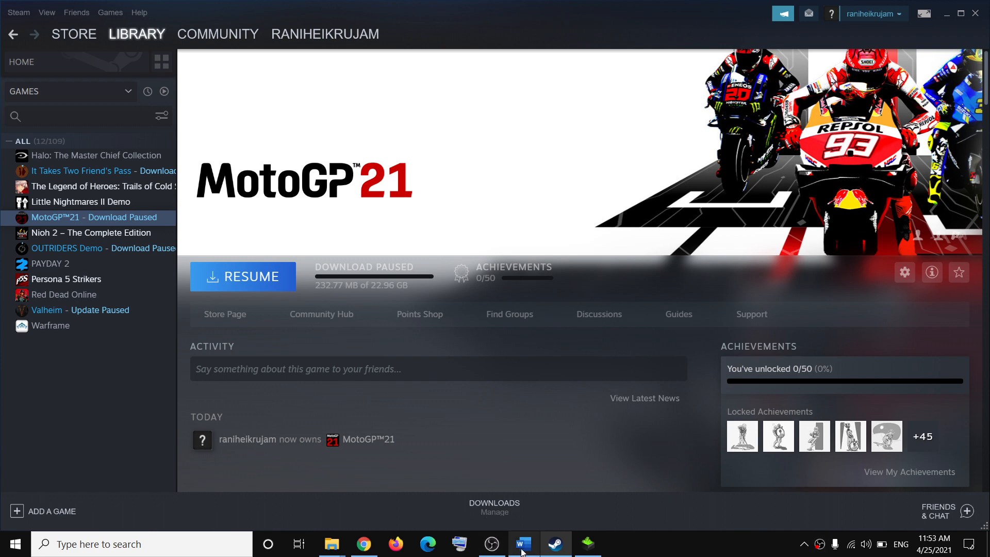
click(523, 543)
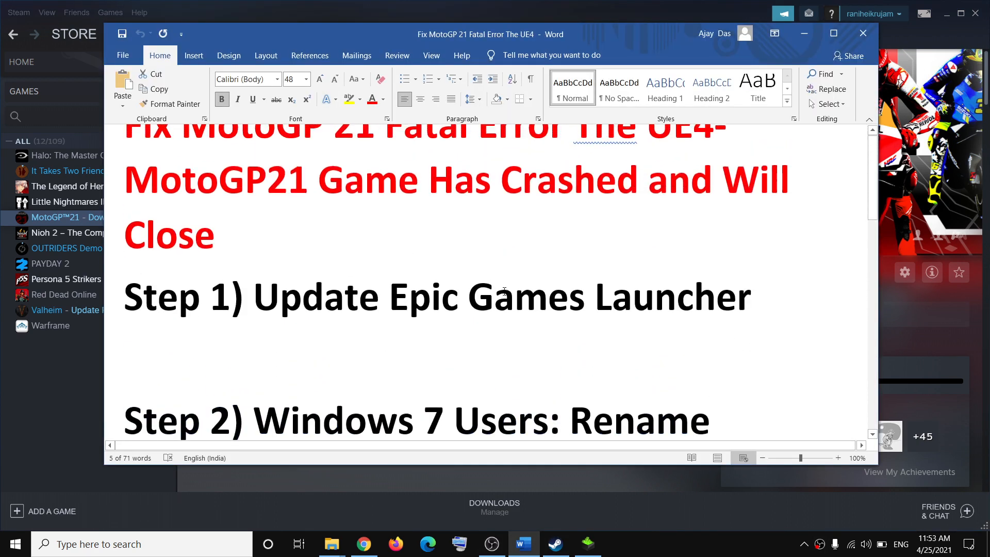